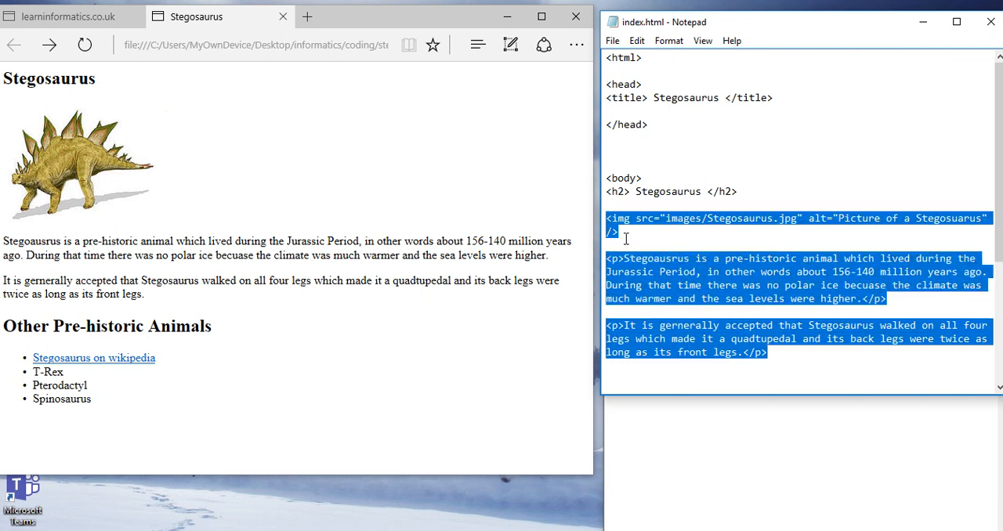
Step: Bring up the File Explorer window showing the styles folder
click(627, 238)
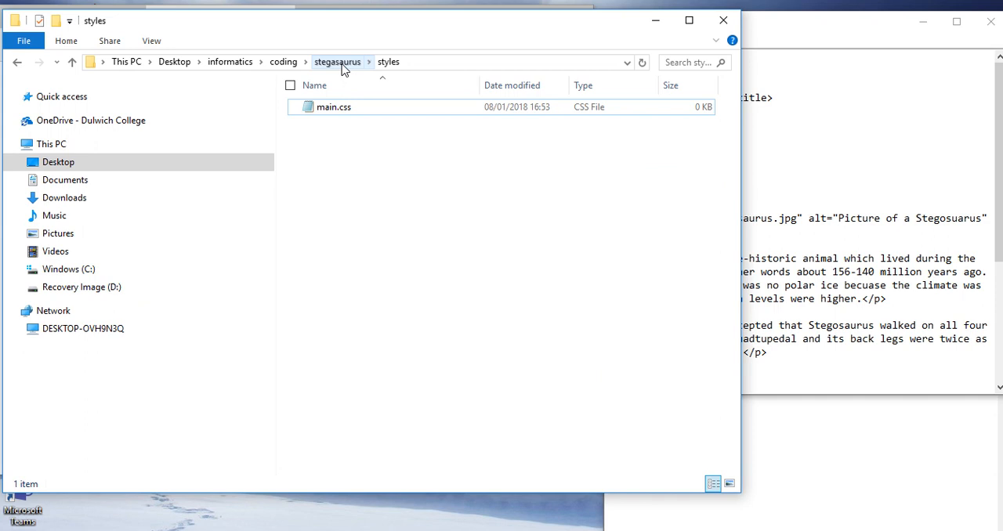
Step: Confirm main.css is in the stegasaurus styles folder, then minimise File Explorer
click(337, 62)
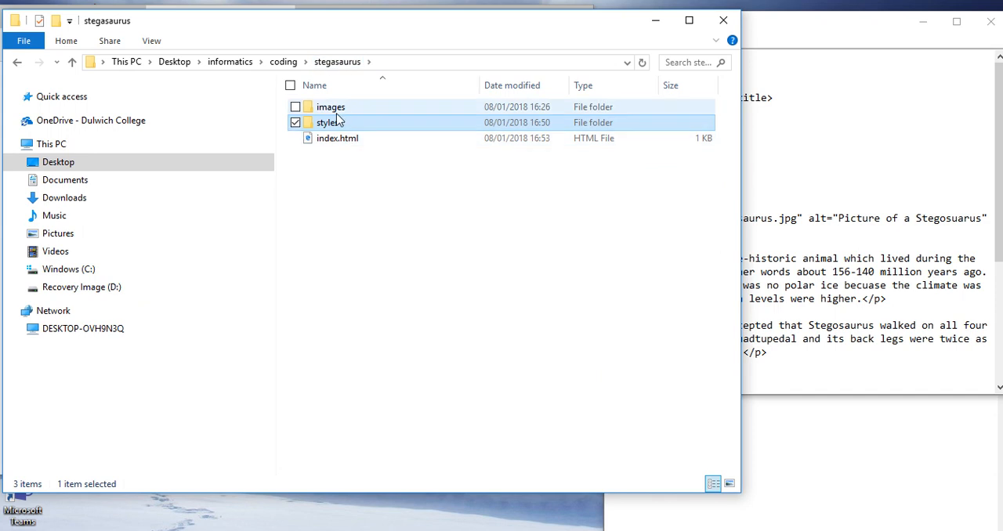
mouse_move(327, 123)
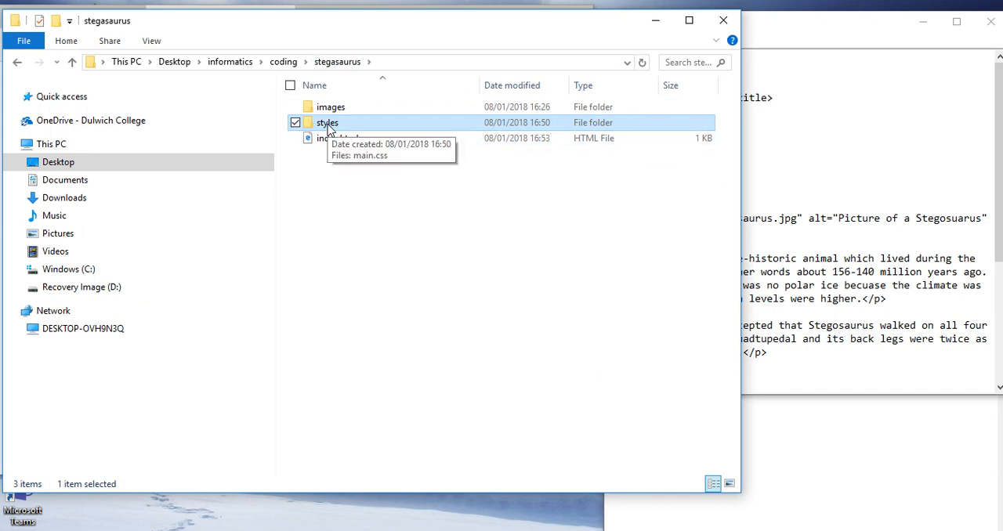
double_click(327, 123)
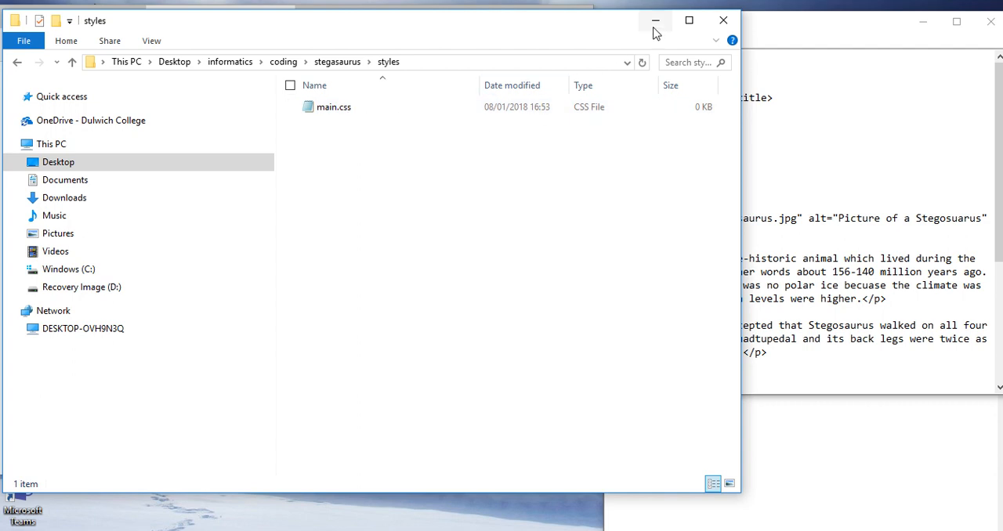
click(655, 19)
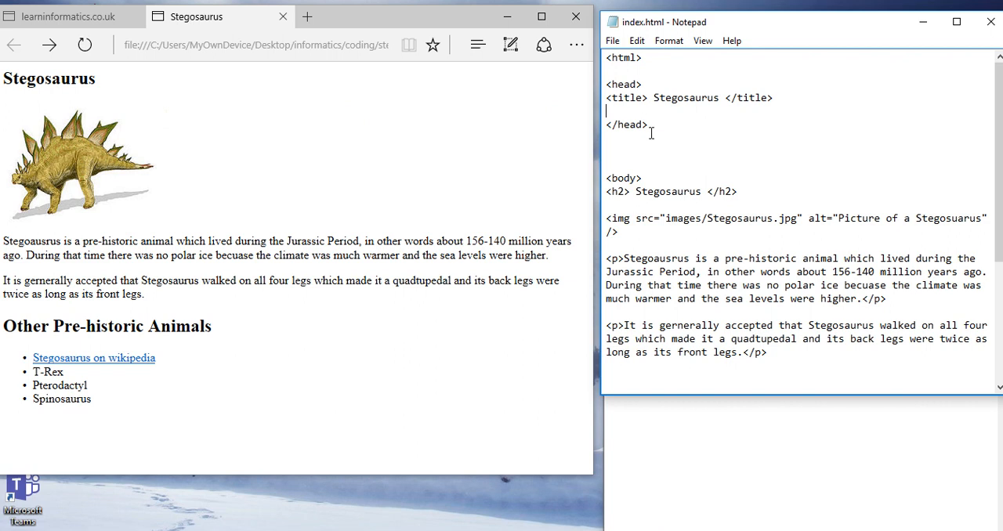
Step: Add <link href="styles/main.css" rel="stylesheet" type="text/css"> inside the page's head section
drag(605, 84, 648, 124)
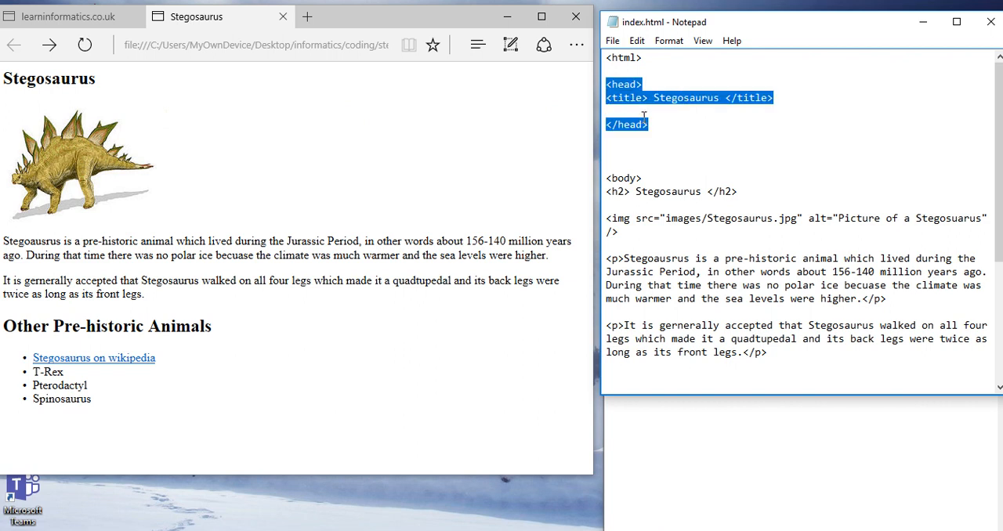
text(<link href="styles/main.css" rel="stylesheet" type="text/css">)
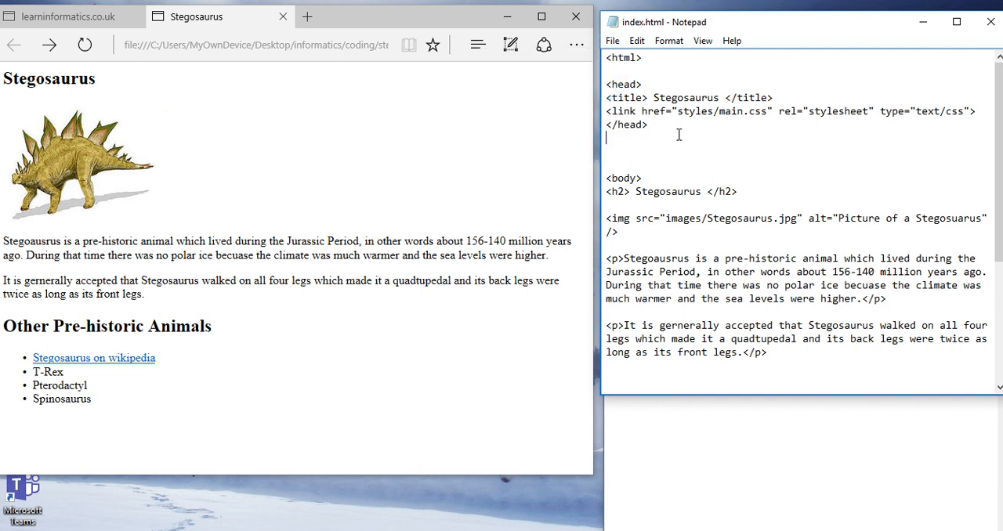
mouse_move(415, 446)
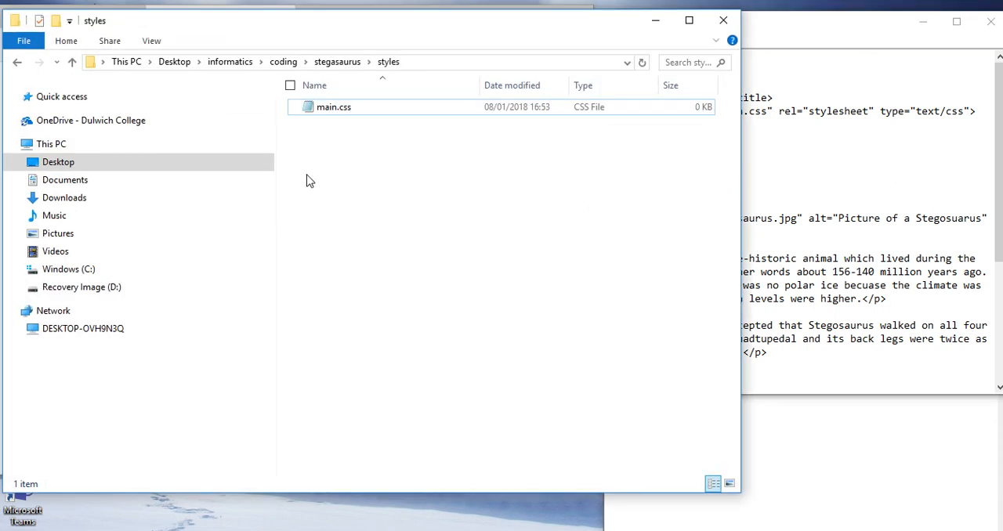
Step: Open main.css from the styles folder with Notepad
right_click(333, 107)
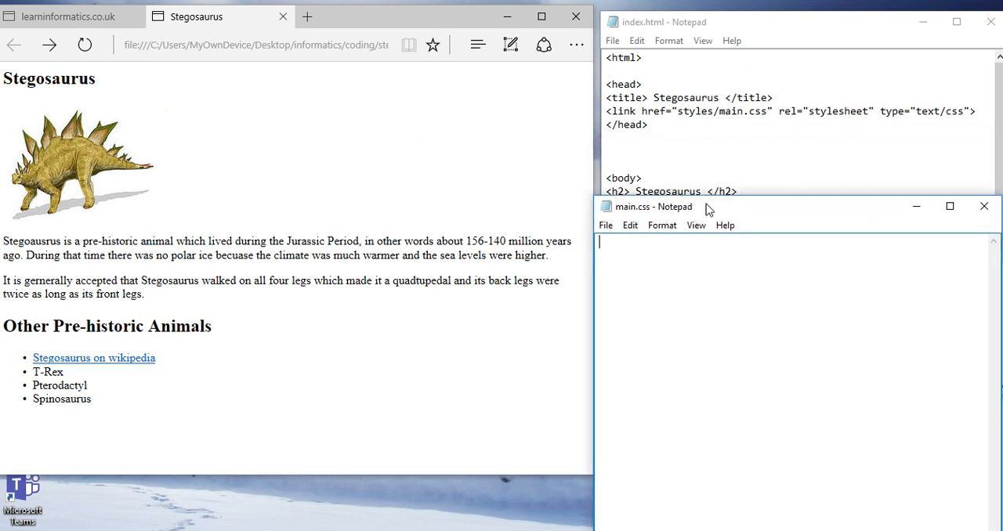
Step: Move the main.css window up and type a body rule setting color to green
drag(666, 206, 674, 130)
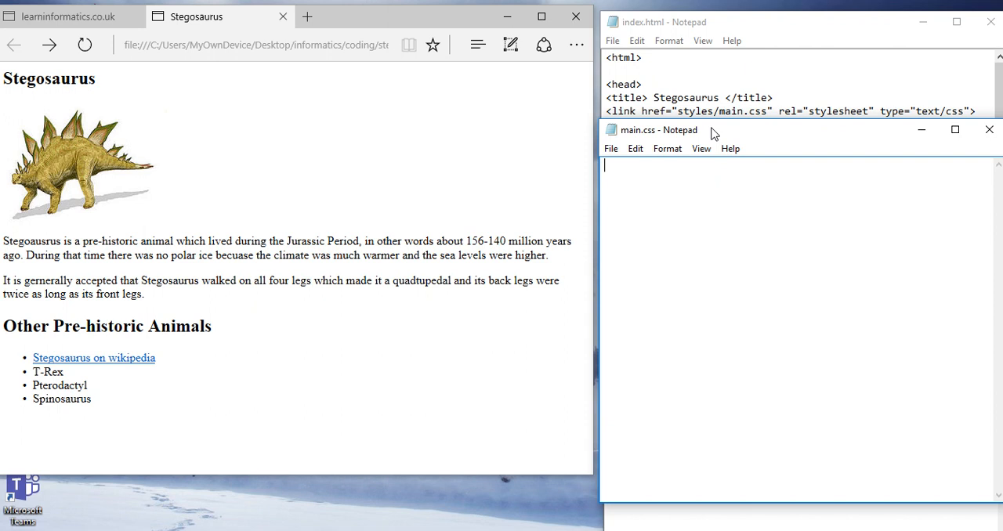
text(body {)
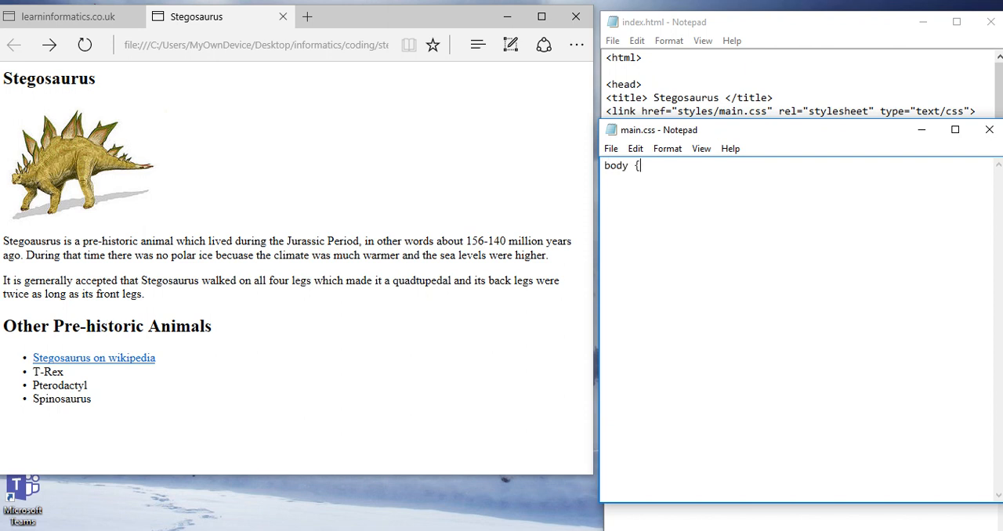
text(color)
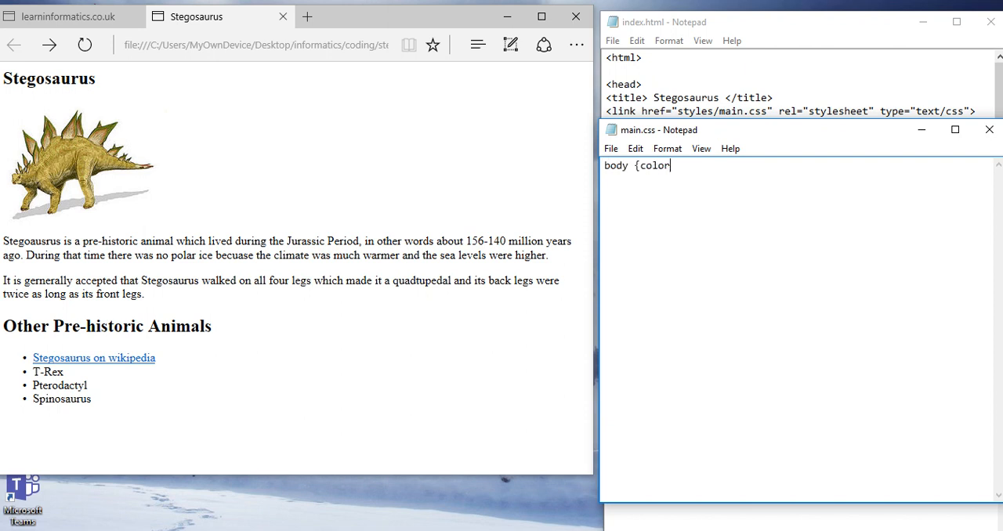
text(:gree)
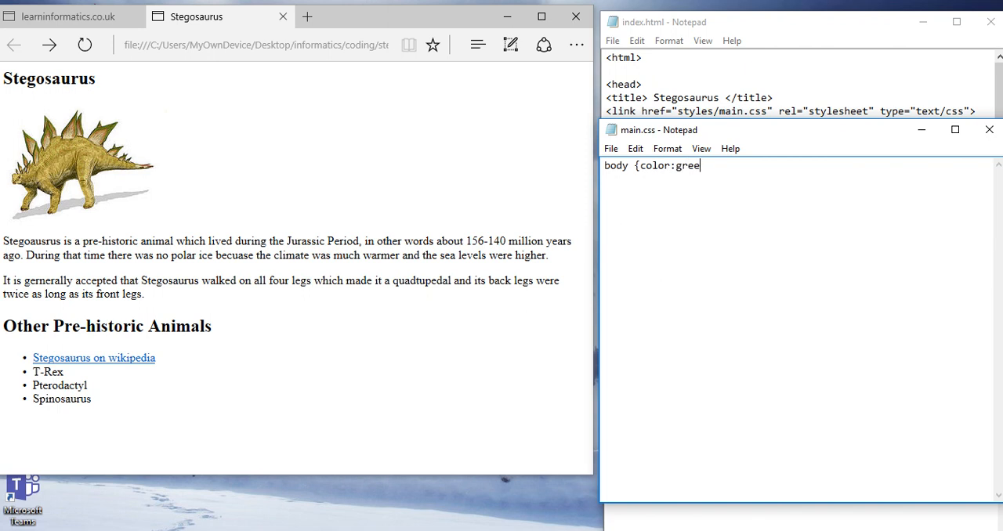
text(n:)
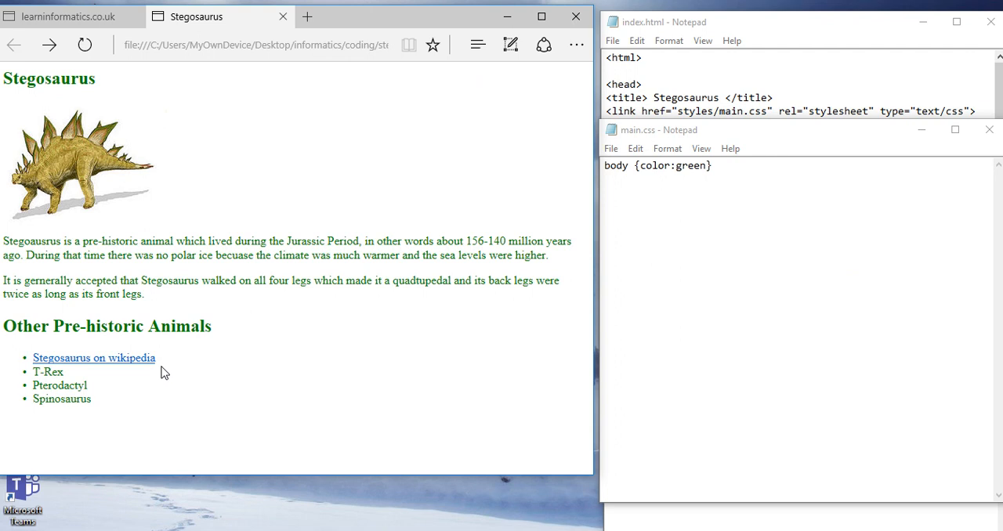
Step: Try red as the body colour, then restore green, close the rule and save main.css
click(664, 165)
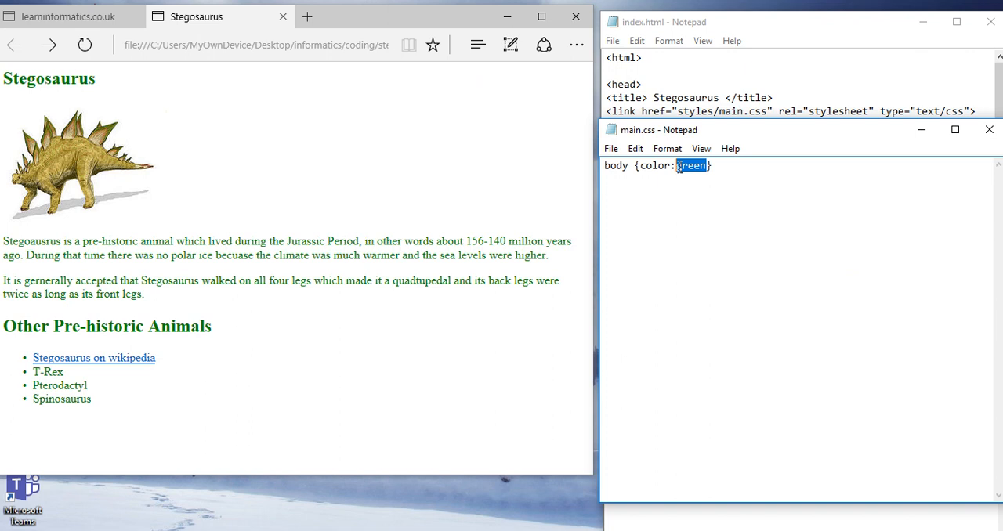
text(red)
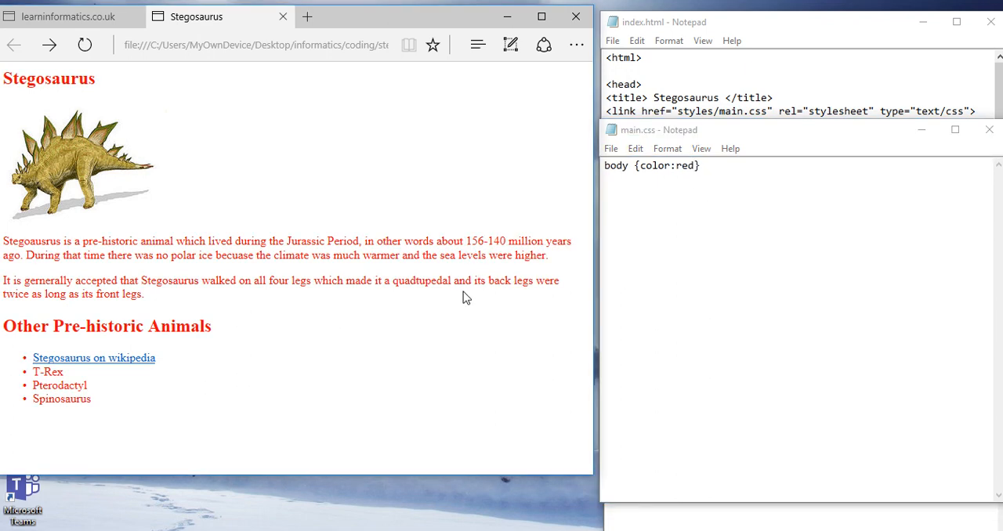
click(648, 272)
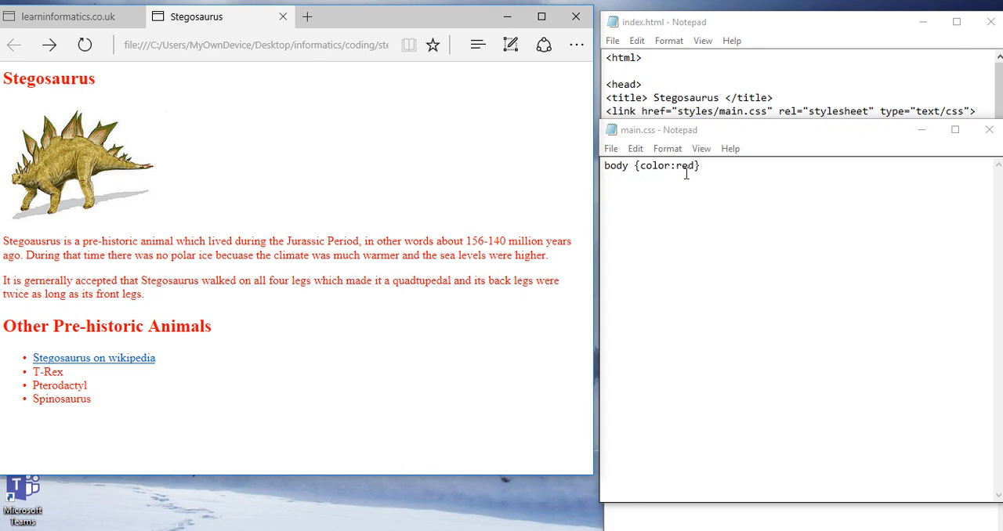
key(Backspace)
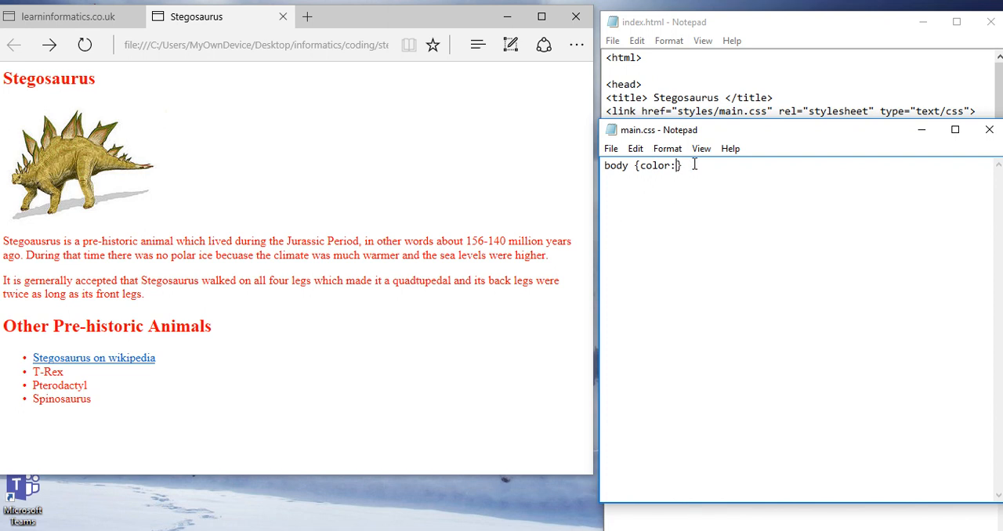
text(green})
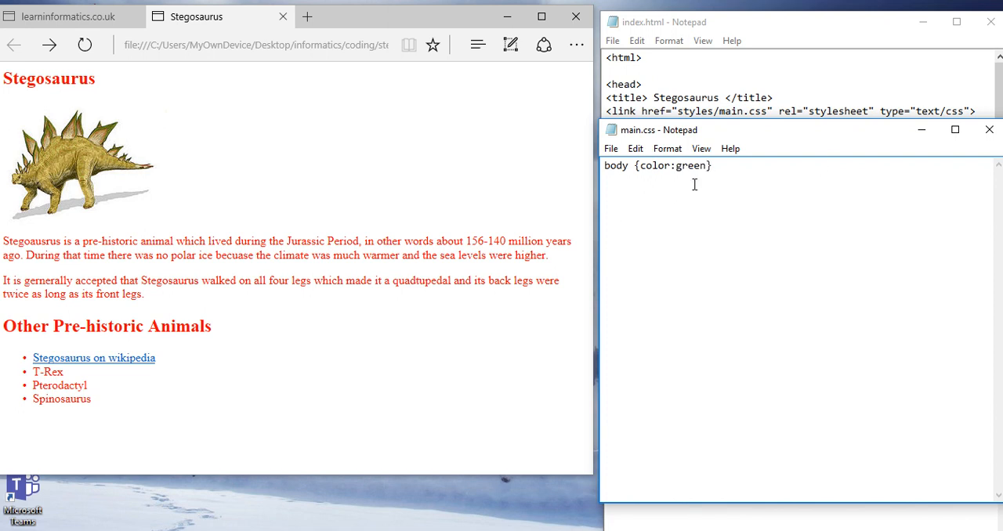
click(611, 148)
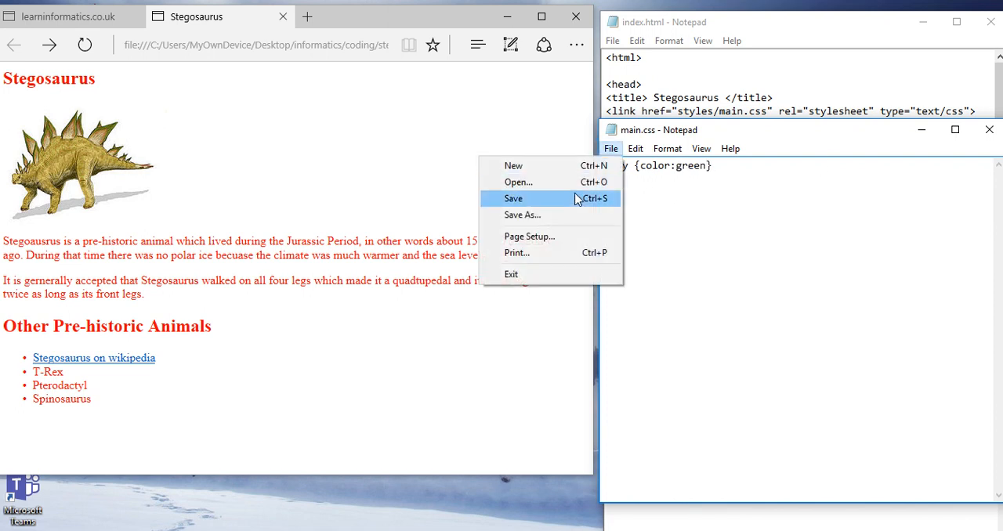
click(513, 198)
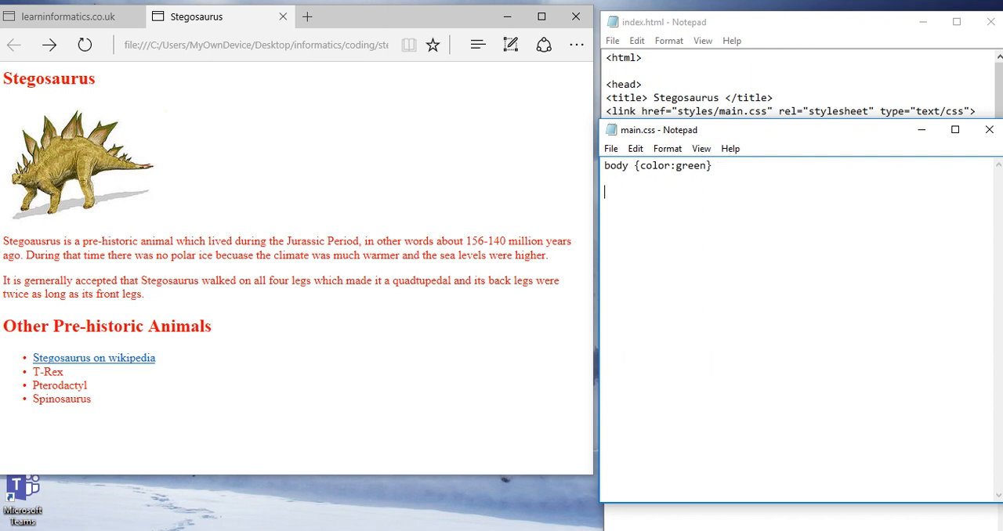
Step: Add an h2 {color:red} rule, correcting the mistyped green value
text(h2)
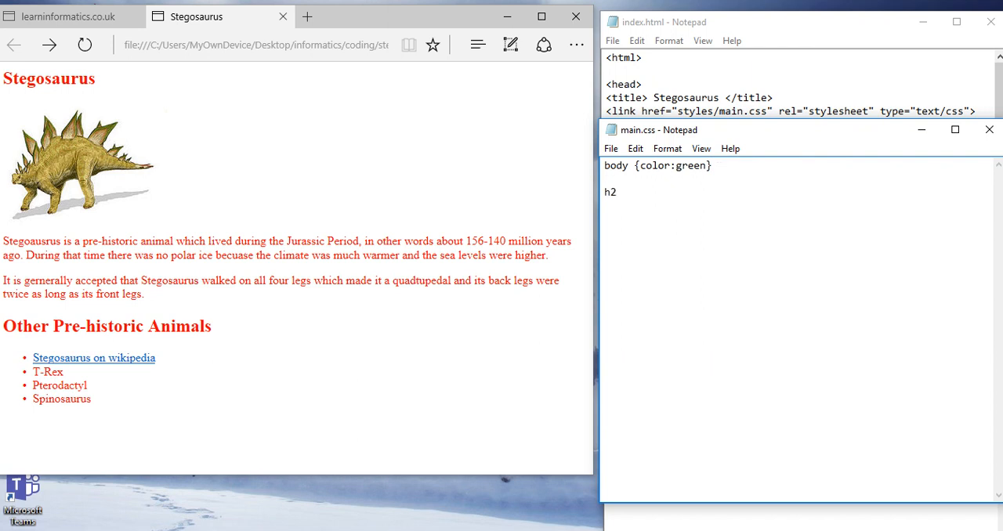
text({)
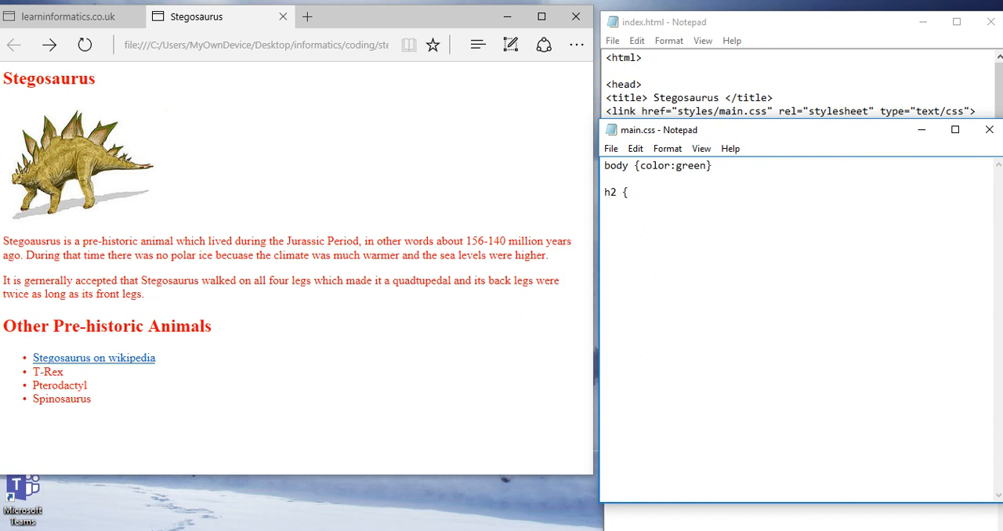
text(col)
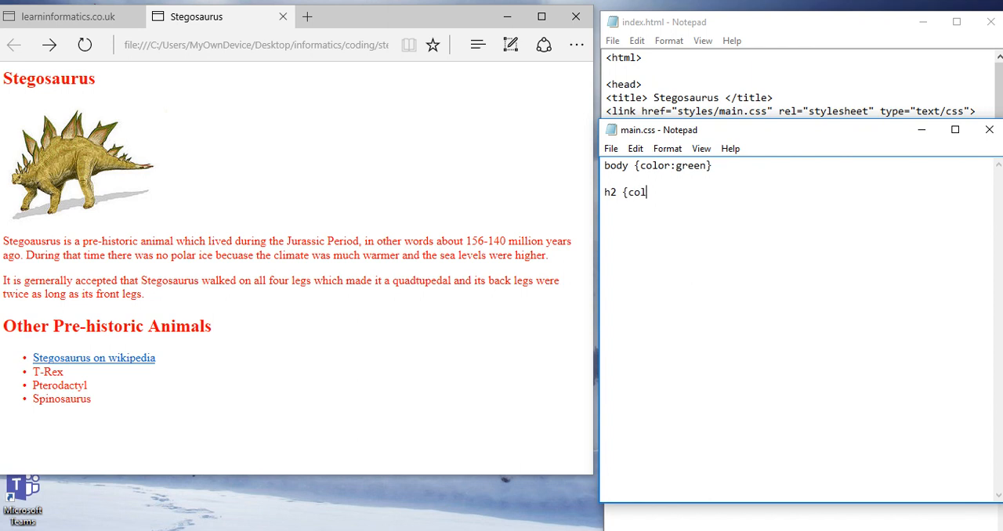
text(or:gree)
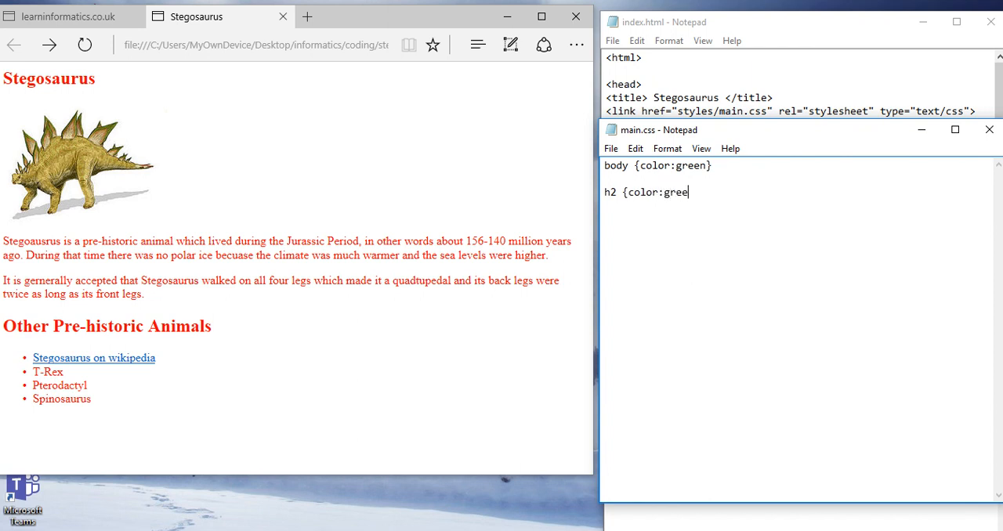
key(Backspace)
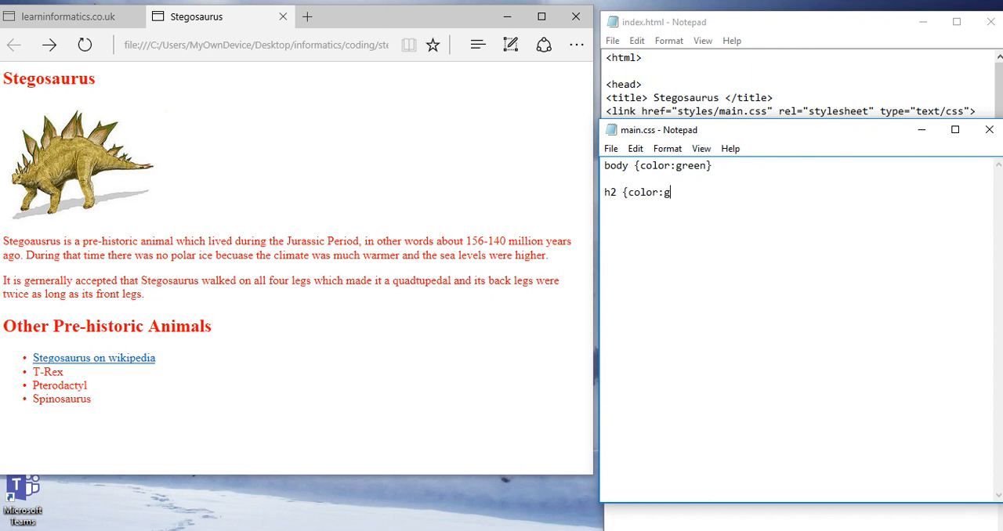
text(red})
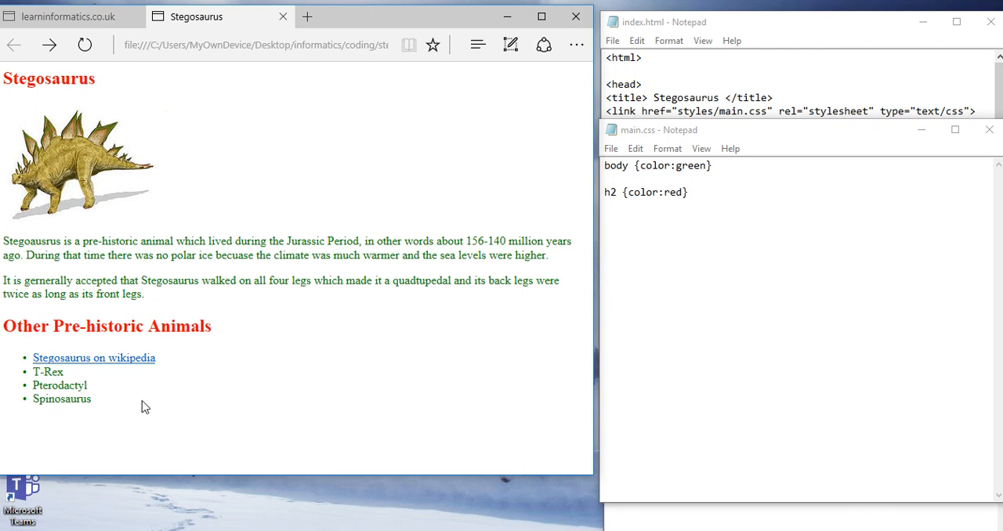
mouse_move(529, 249)
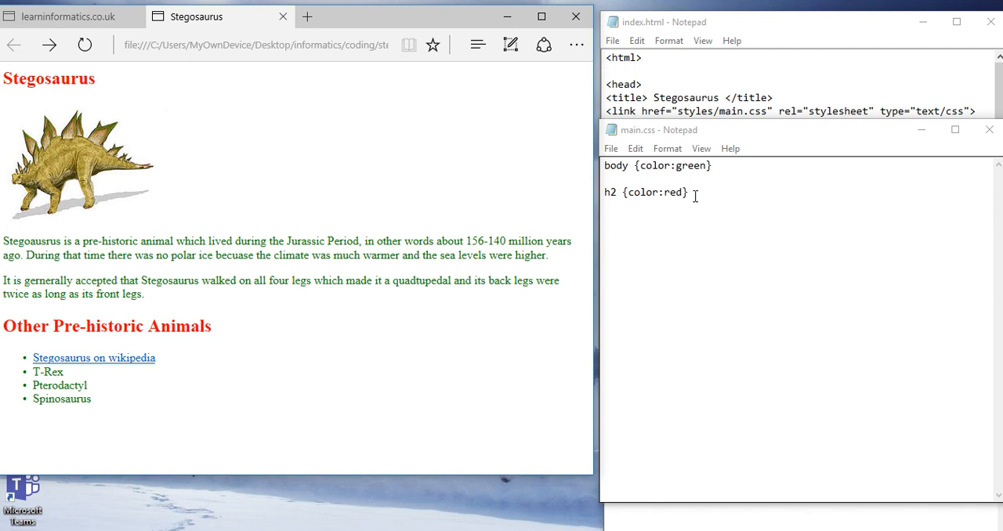
Step: Append font-size:14pt to the h2 rule after color red
click(640, 192)
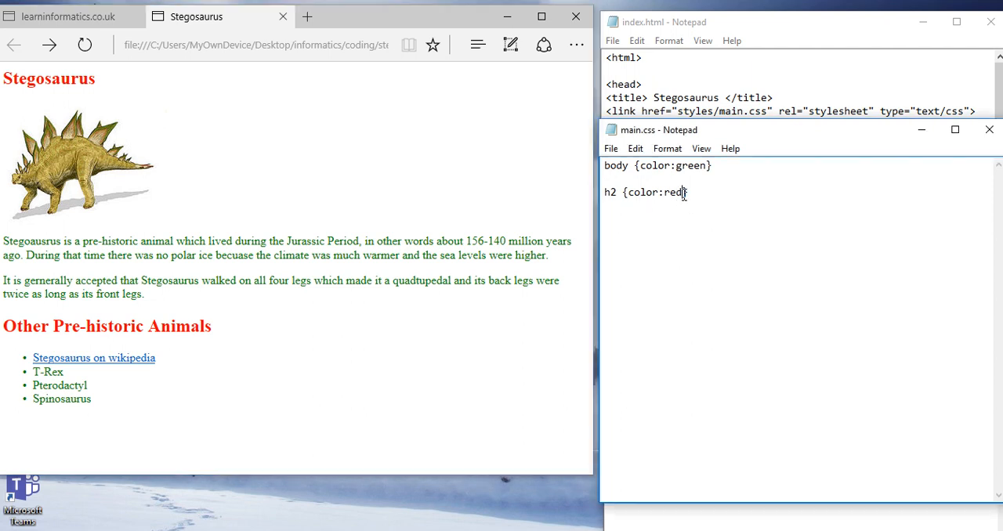
text(;font)
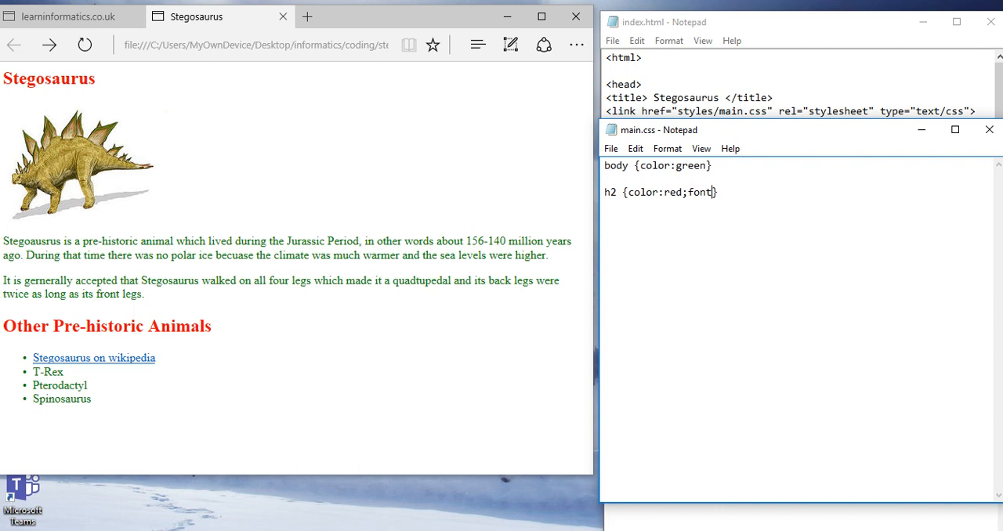
text(-size:)
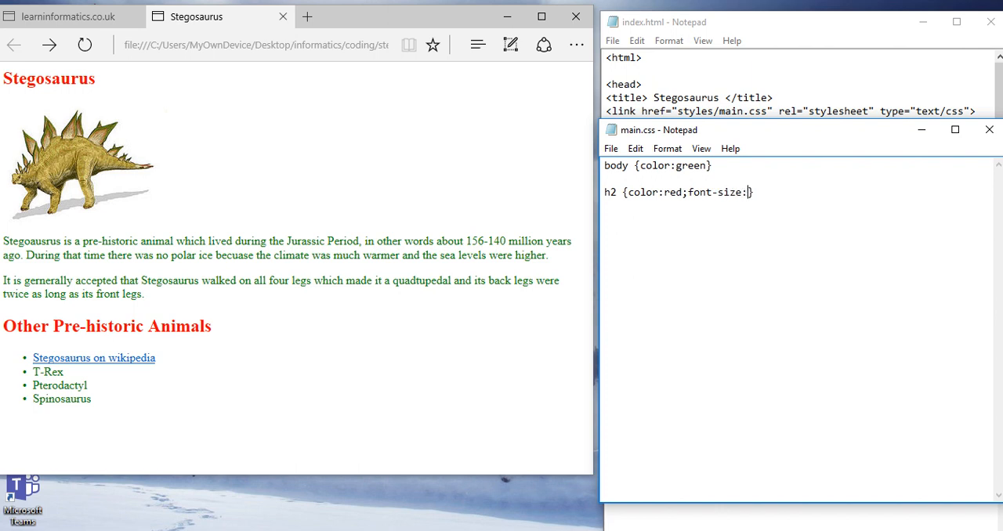
text(14)
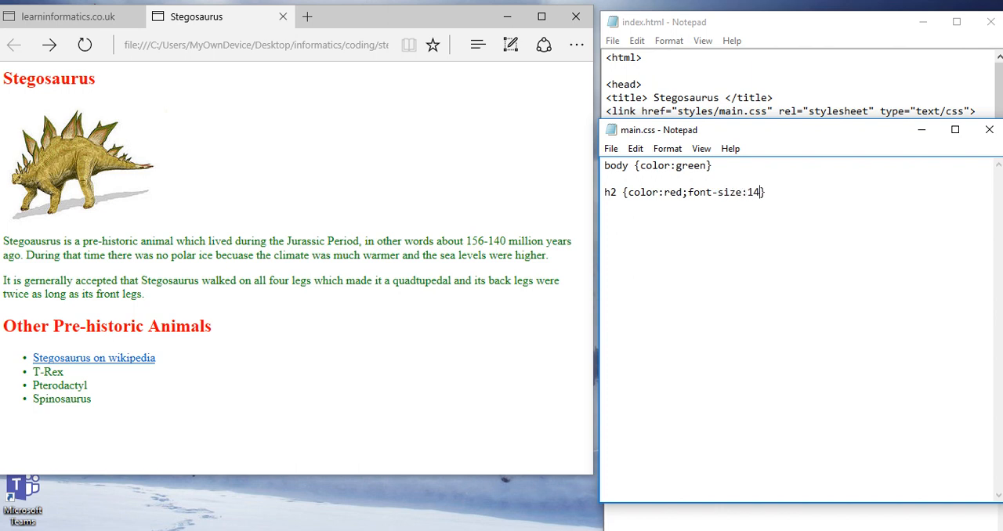
text(pt)
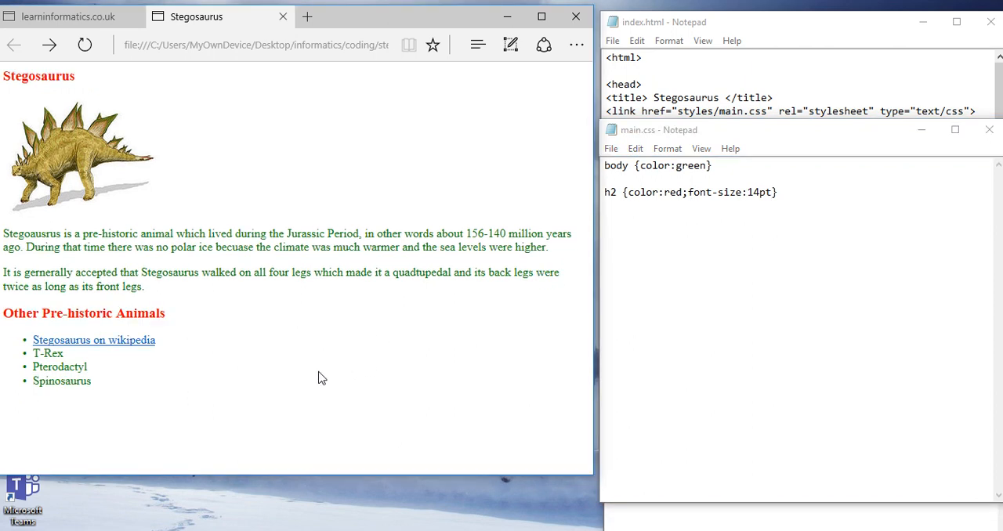
click(693, 192)
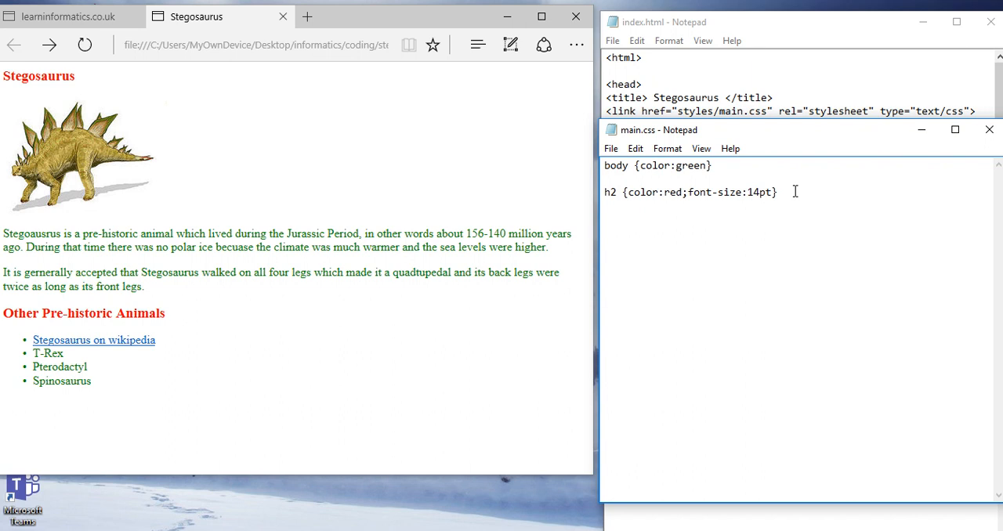
mouse_move(748, 223)
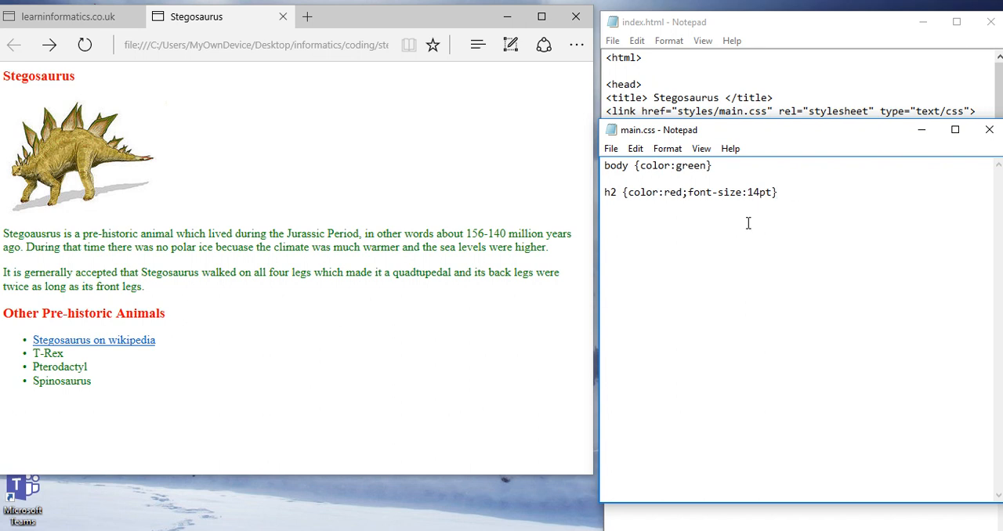